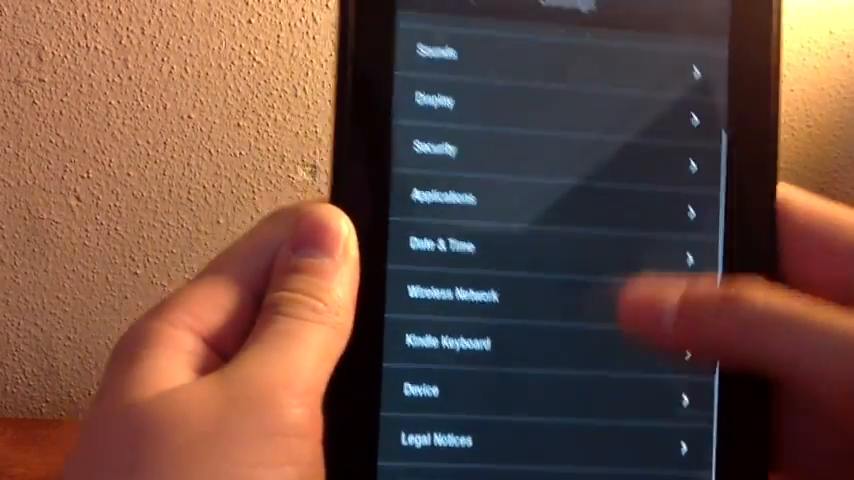
scroll("down", 3)
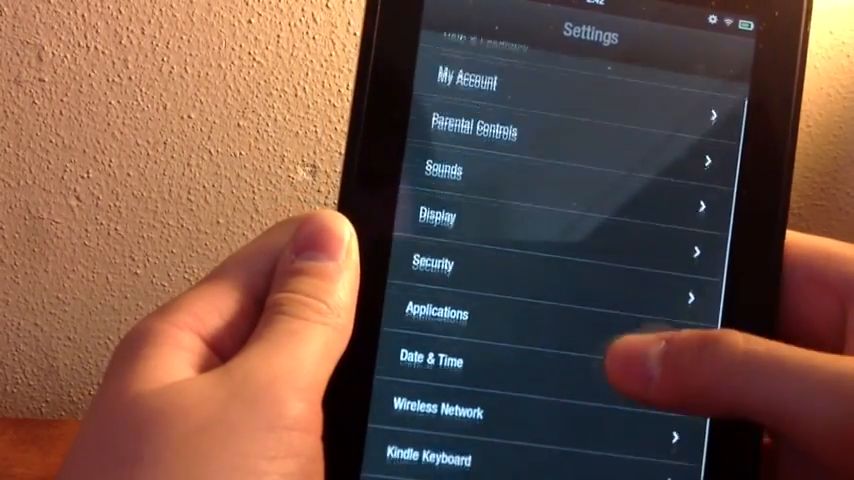